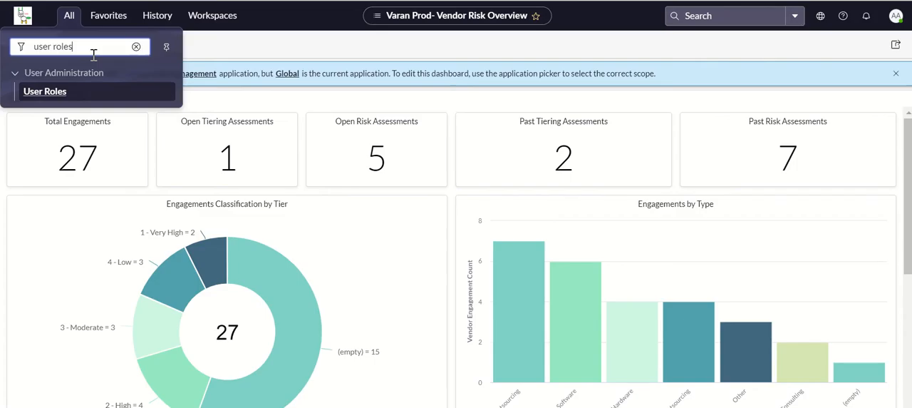
mouse_move(42, 94)
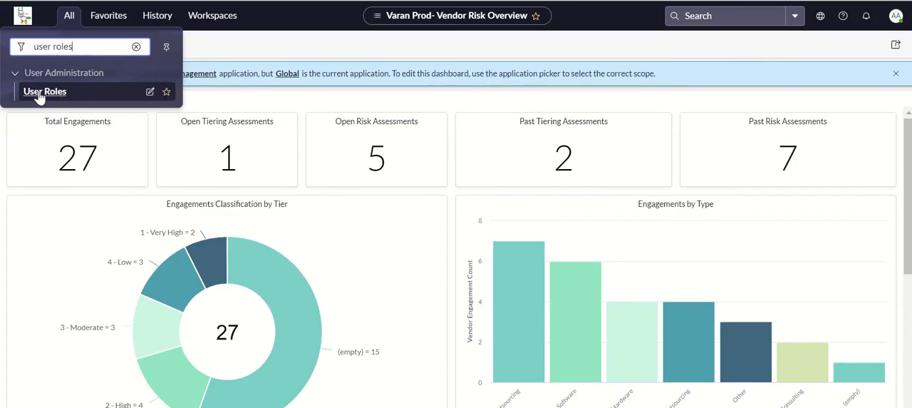
mouse_move(50, 97)
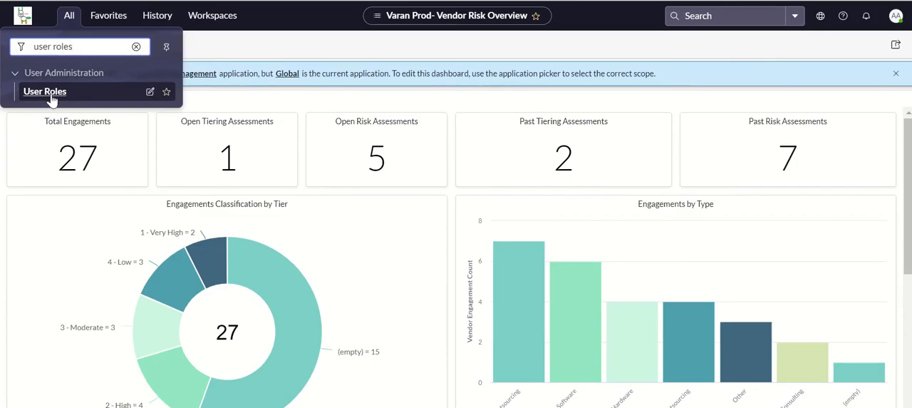
- Filter the user role assignments list by the user name 'sriti'
click(46, 91)
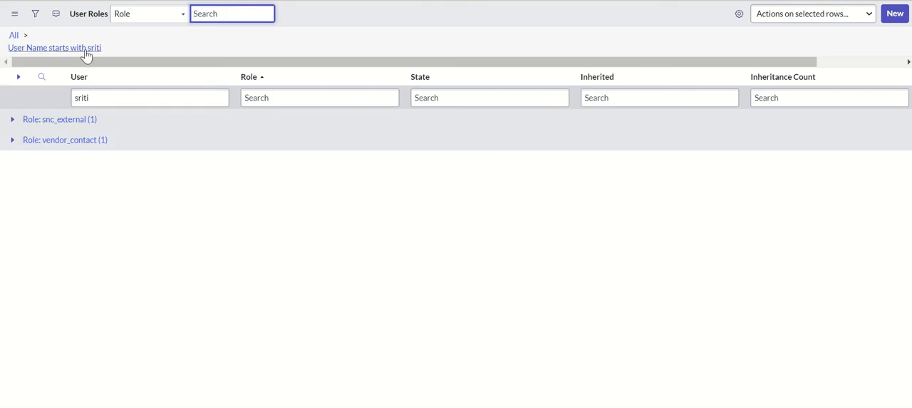
click(150, 97)
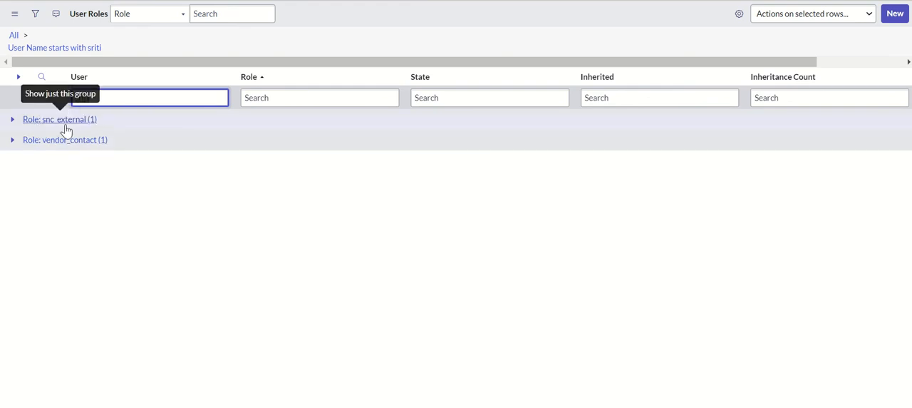
text(sriti)
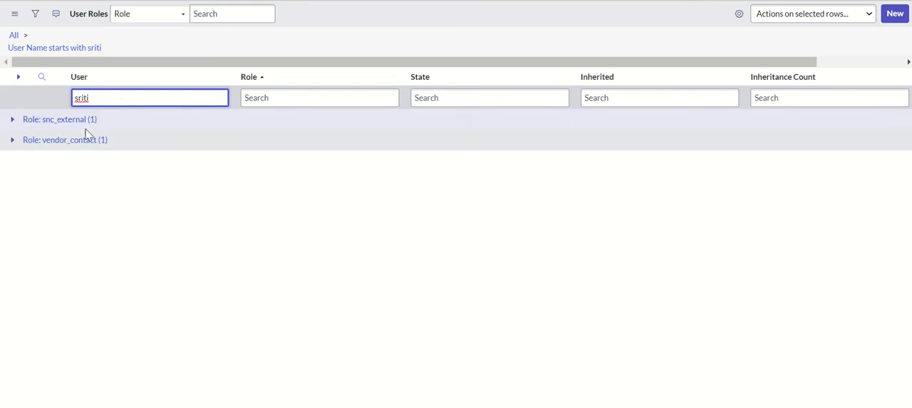
mouse_move(57, 139)
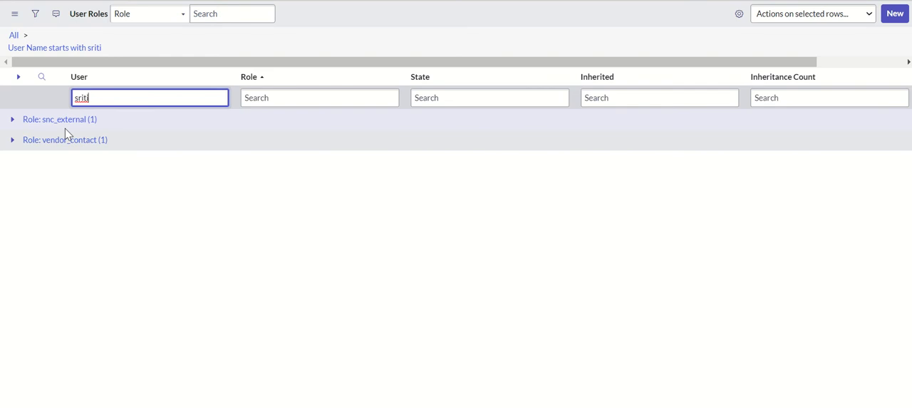
mouse_move(495, 184)
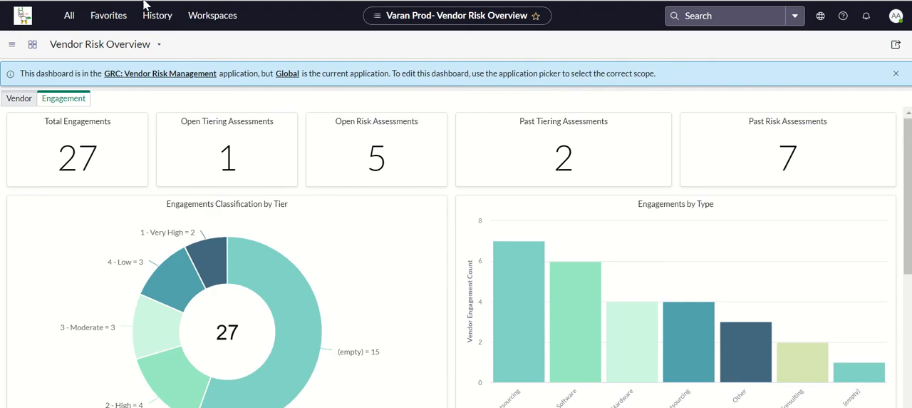
- Filter the All menu for 'portals' and go to the Service Portals list
click(65, 14)
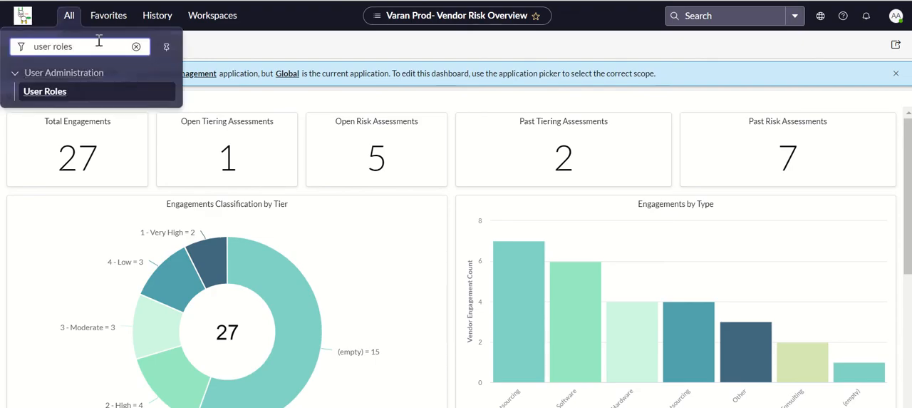
text(portals)
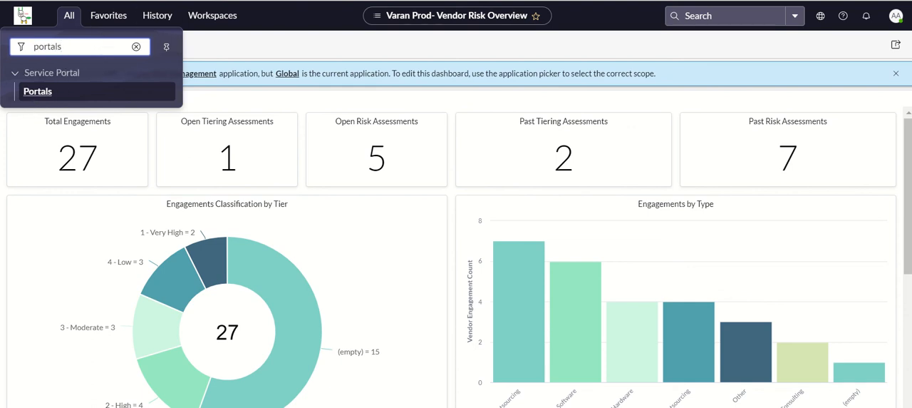
click(37, 91)
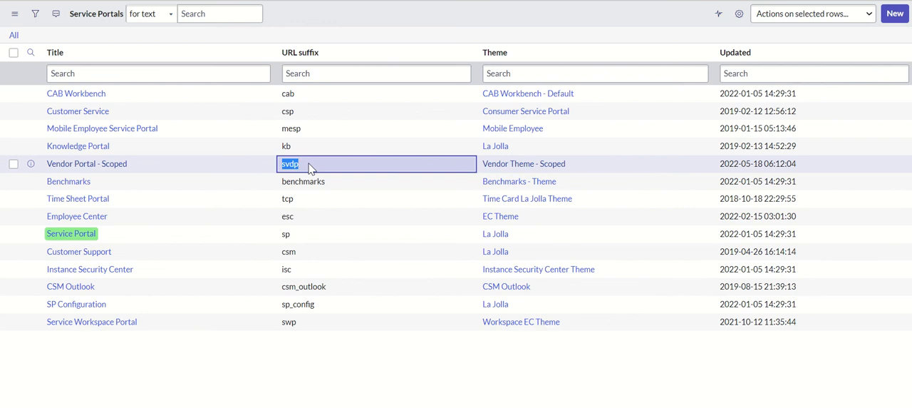
mouse_move(328, 172)
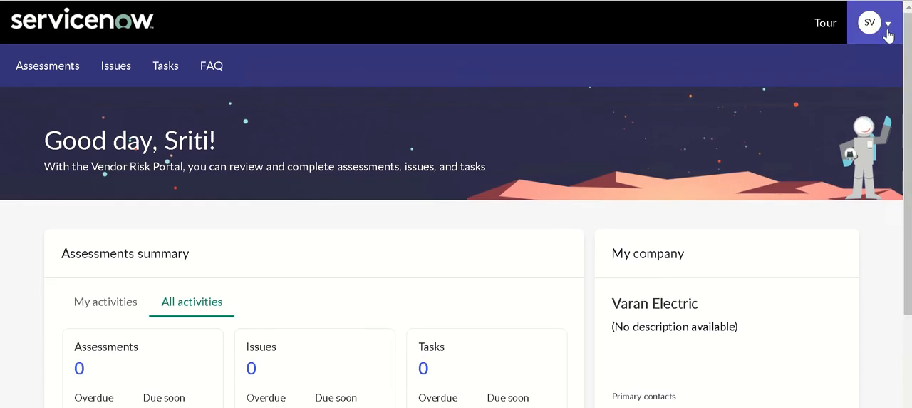
mouse_move(80, 180)
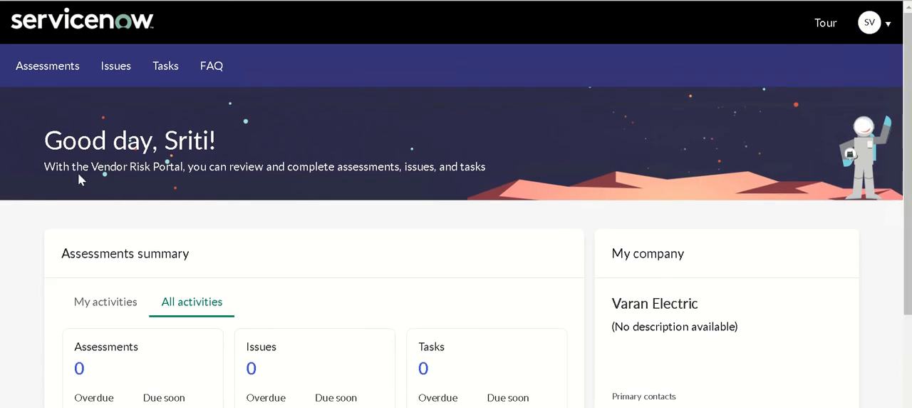
mouse_move(268, 174)
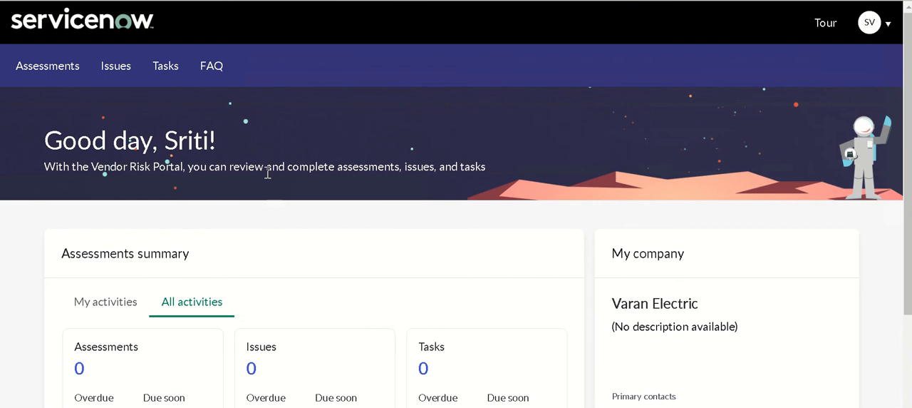
mouse_move(489, 168)
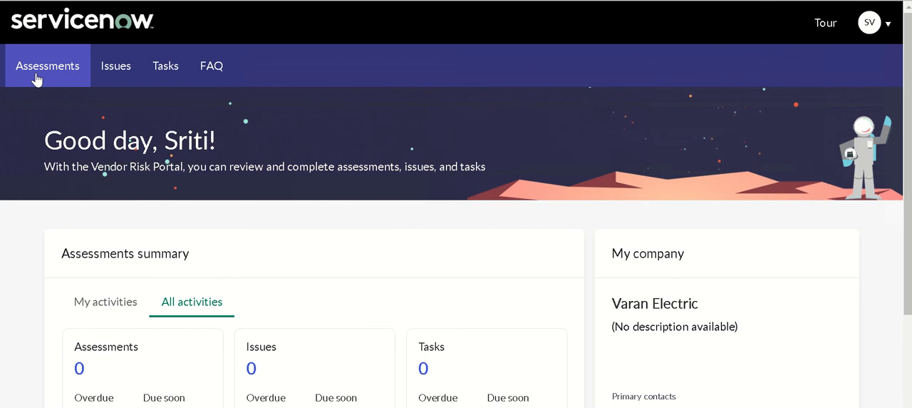
click(166, 66)
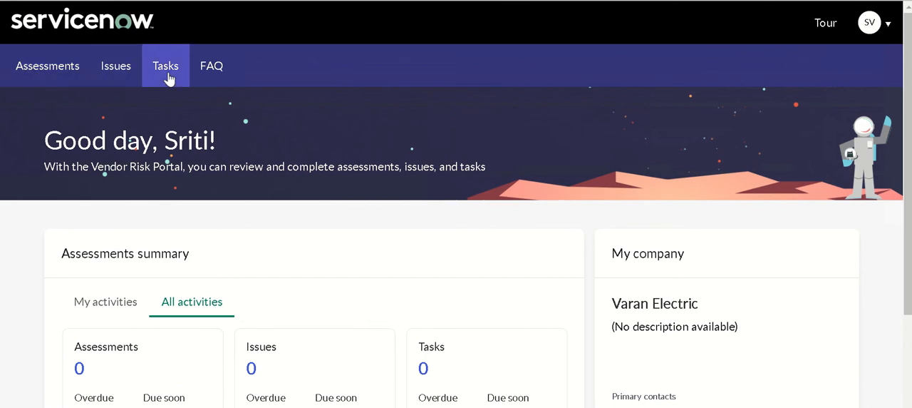
mouse_move(399, 31)
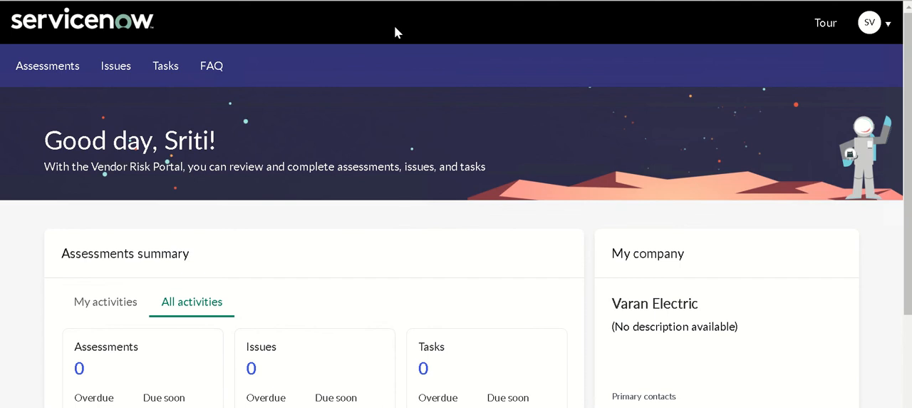
mouse_move(92, 279)
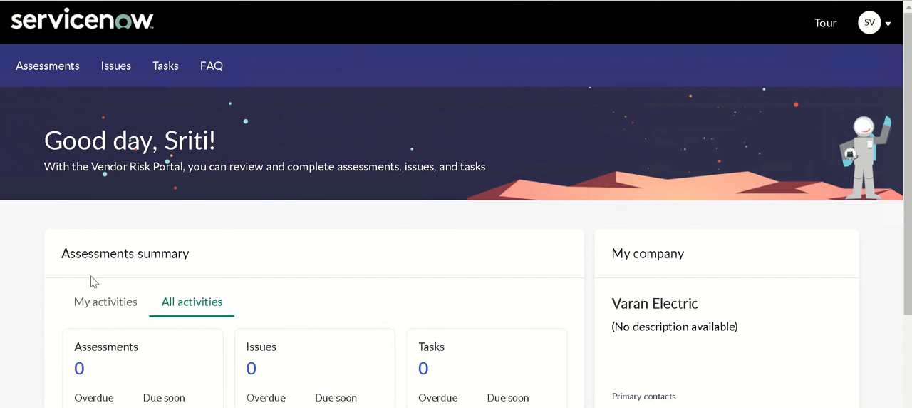
- Review Varan Electric's summary, switch to my own activities, and check the primary contact's details
scroll(down, 3)
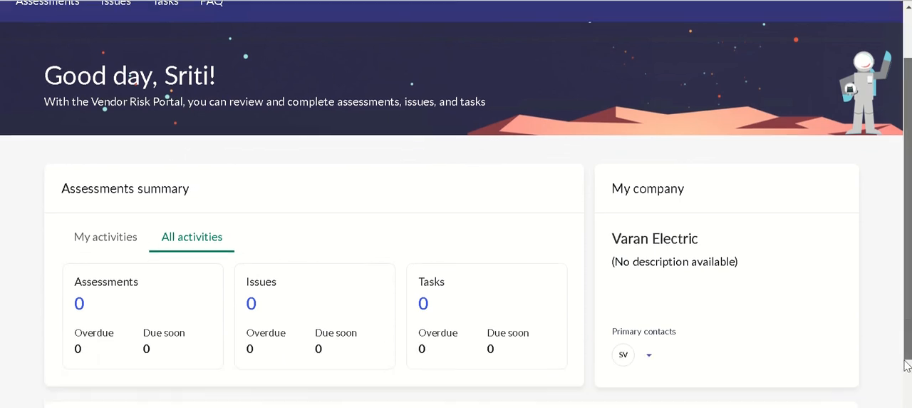
scroll(down, 3)
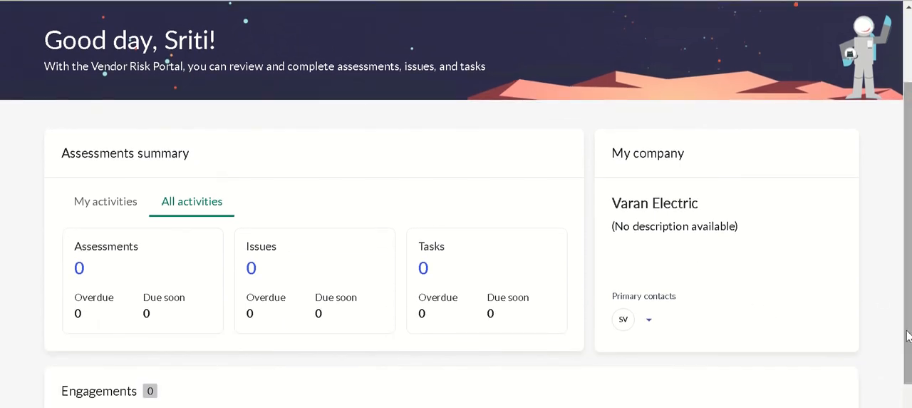
scroll(down, 3)
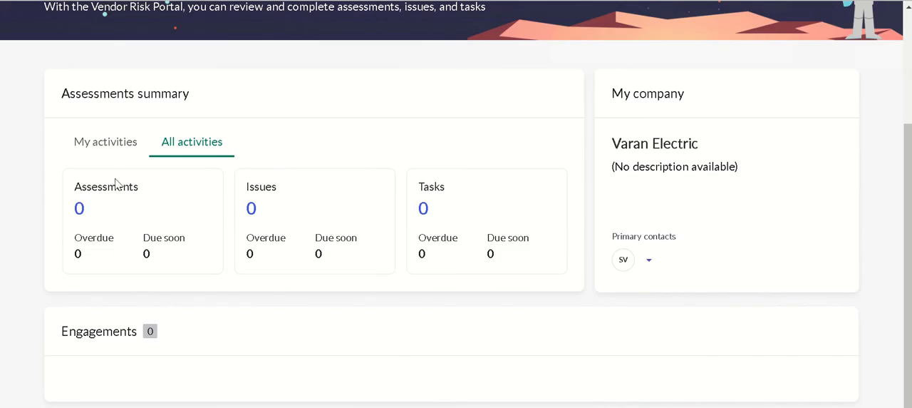
mouse_move(122, 149)
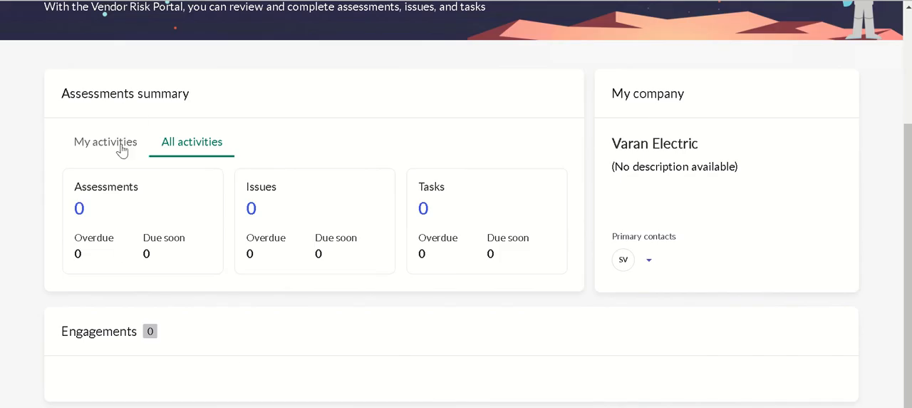
click(105, 143)
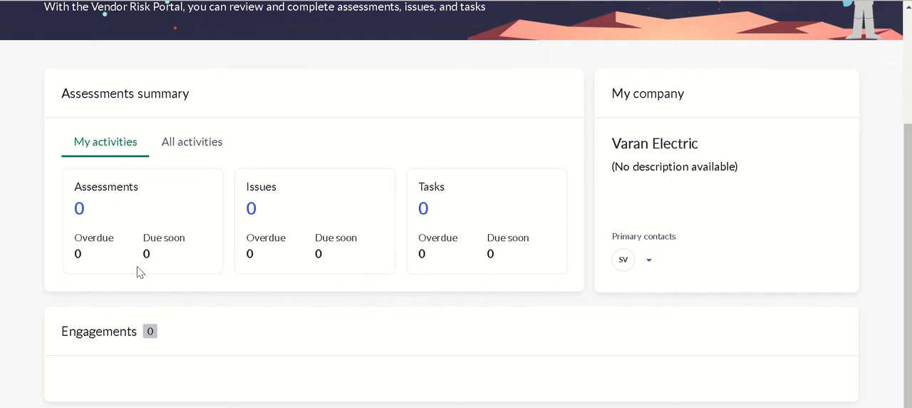
mouse_move(275, 264)
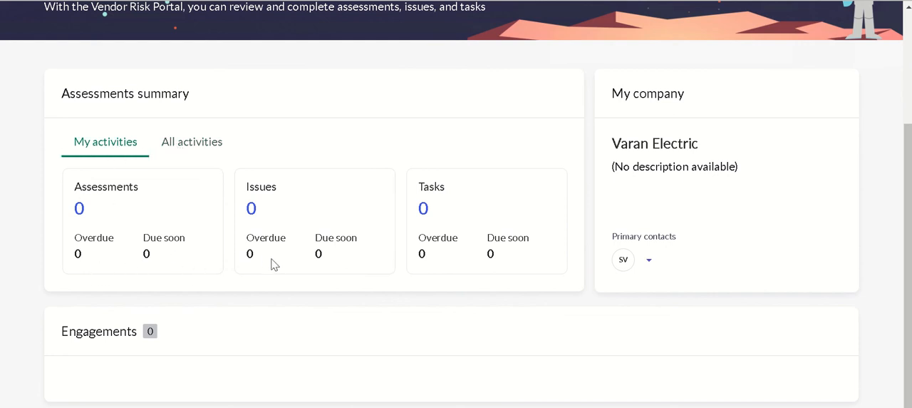
mouse_move(359, 222)
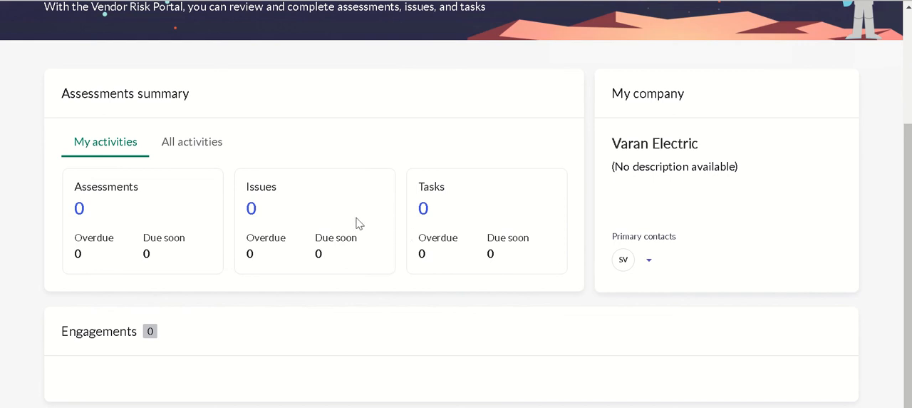
mouse_move(486, 266)
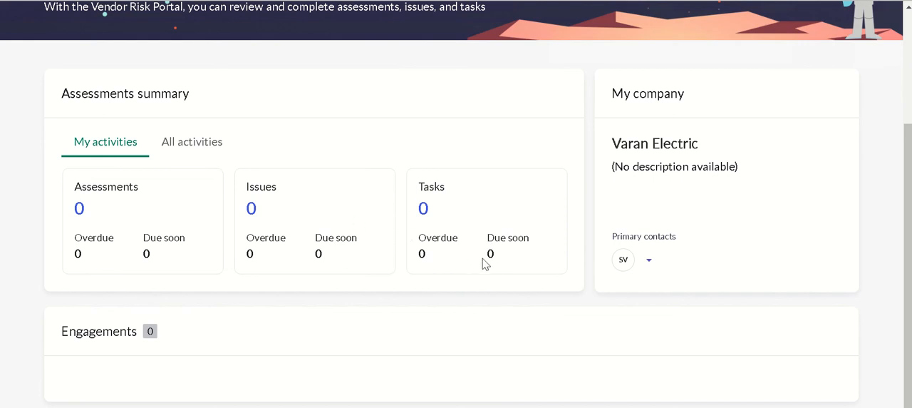
mouse_move(650, 259)
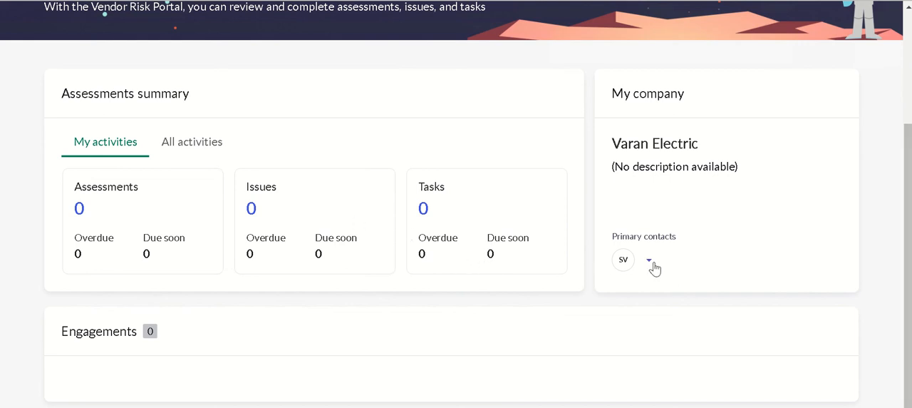
click(650, 260)
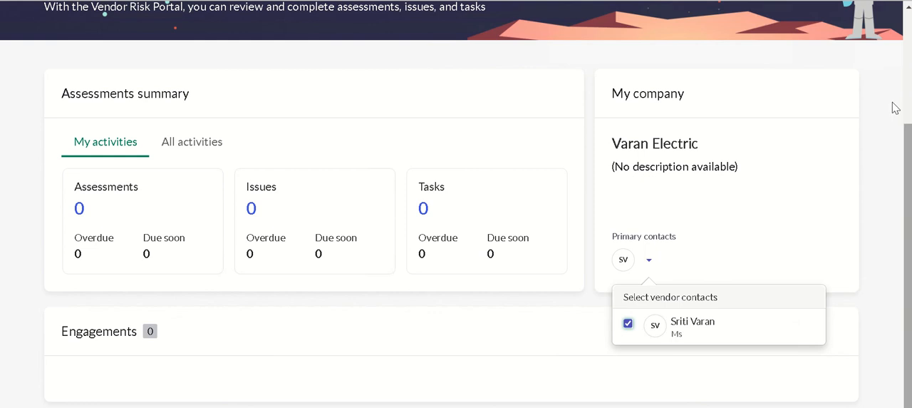
scroll(up, 3)
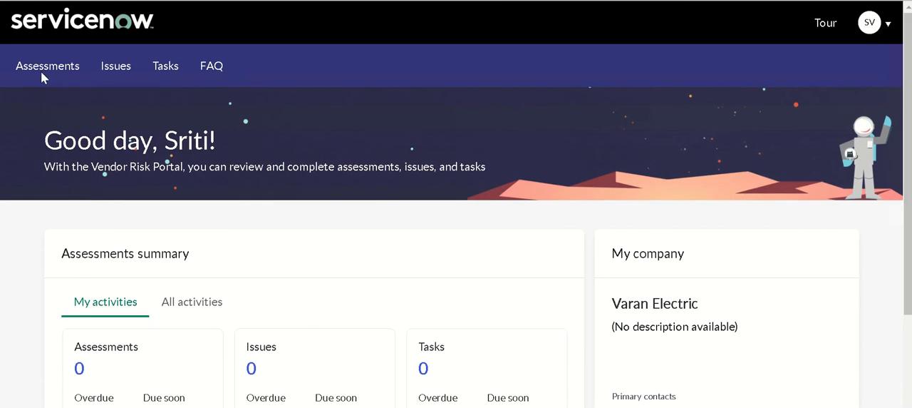
- Go to the All assessments page, which reports no assessments available
click(47, 66)
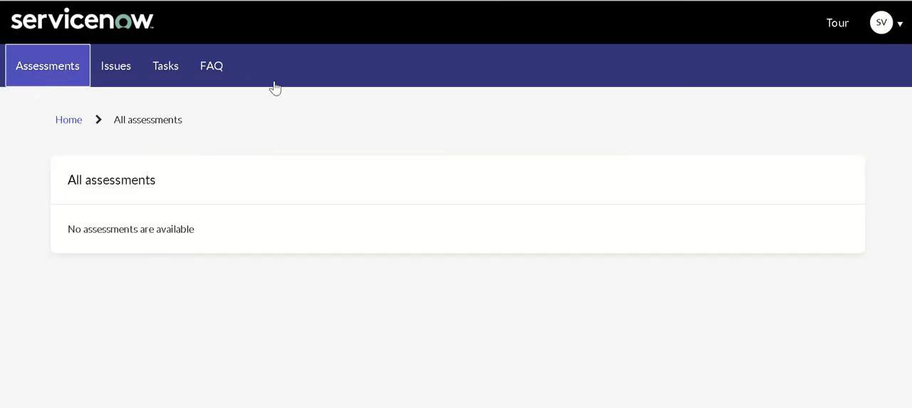
mouse_move(436, 43)
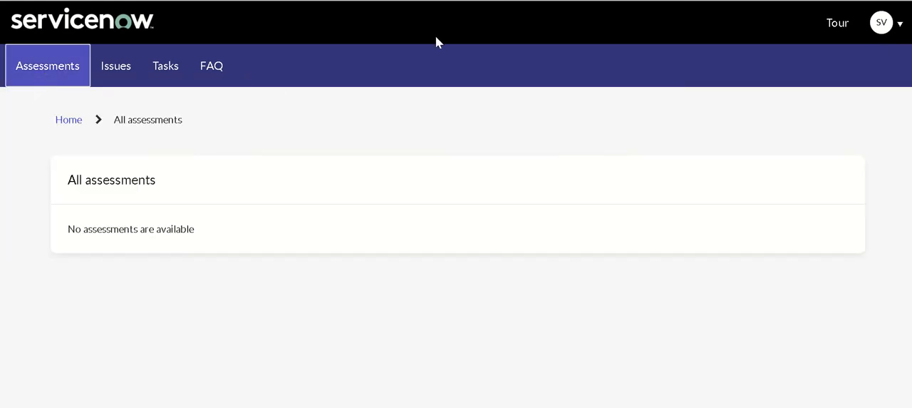
mouse_move(163, 197)
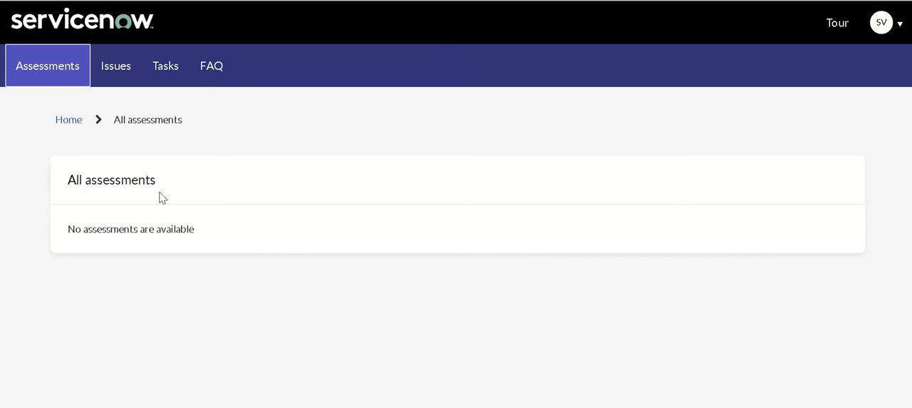
mouse_move(117, 66)
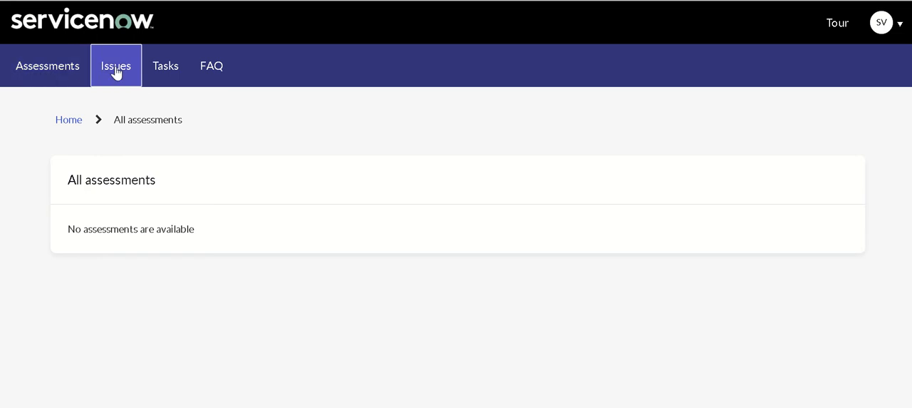
- View the empty Issues page for Varan Electric, then its empty Tasks page
click(115, 65)
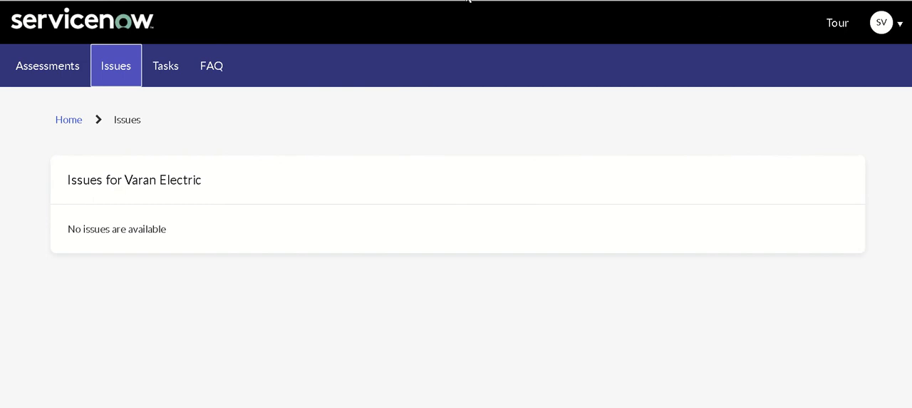
mouse_move(171, 79)
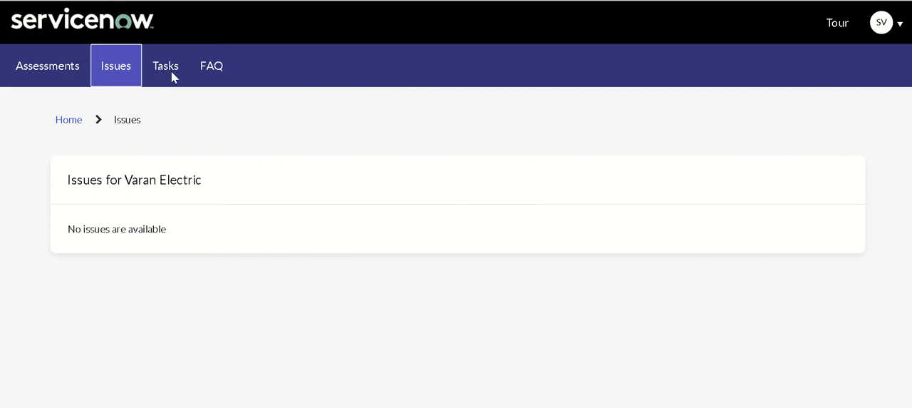
click(166, 66)
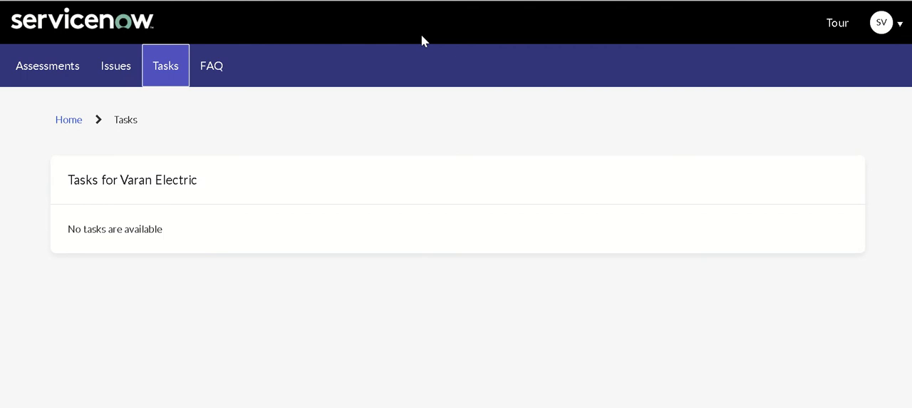
mouse_move(496, 5)
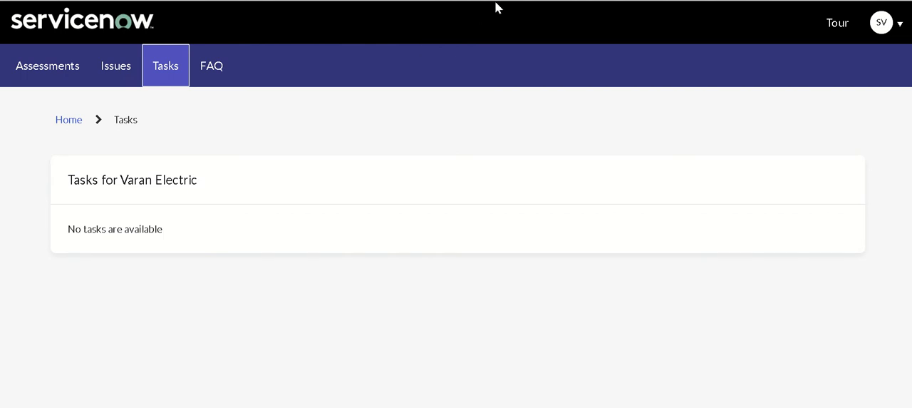
- Browse the Vendor Portal FAQ page and its list of questions with answer links
click(211, 66)
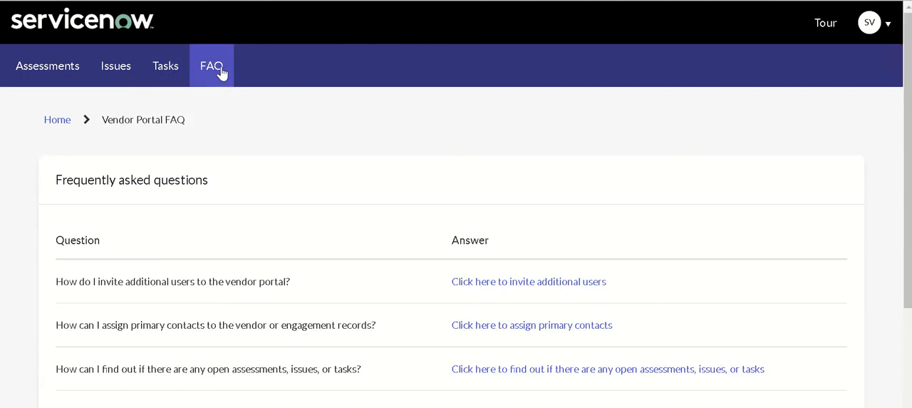
mouse_move(251, 119)
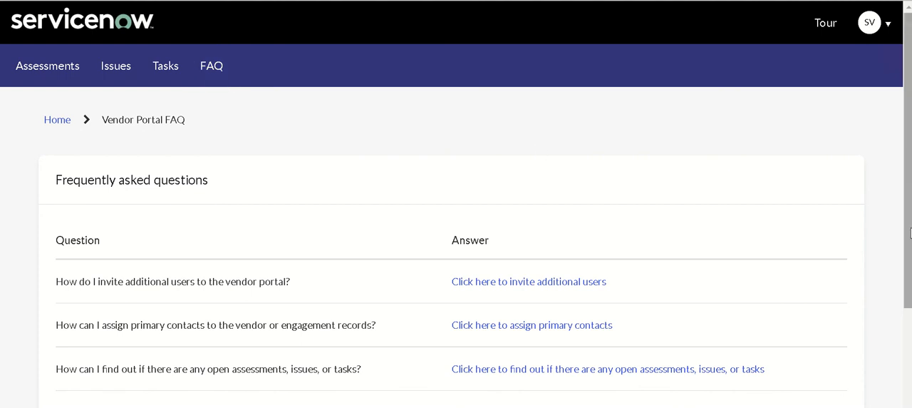
scroll(down, 3)
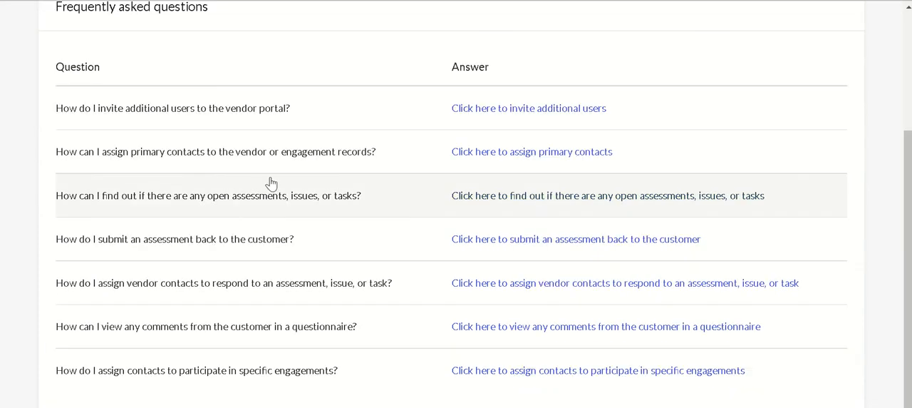
mouse_move(906, 264)
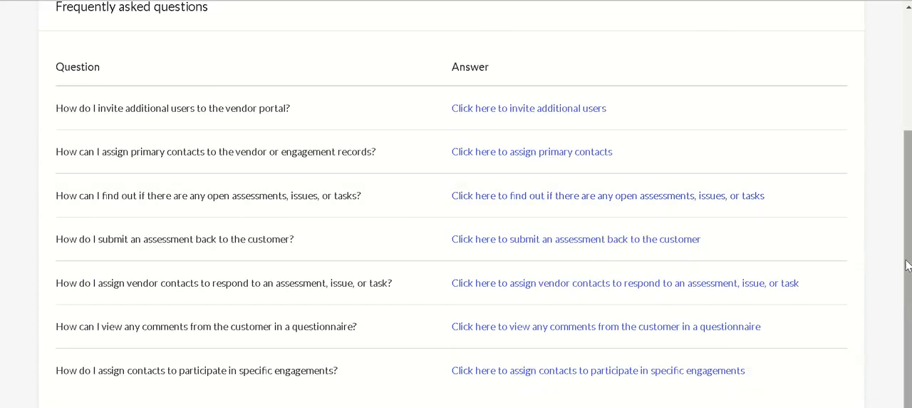
scroll(up, 3)
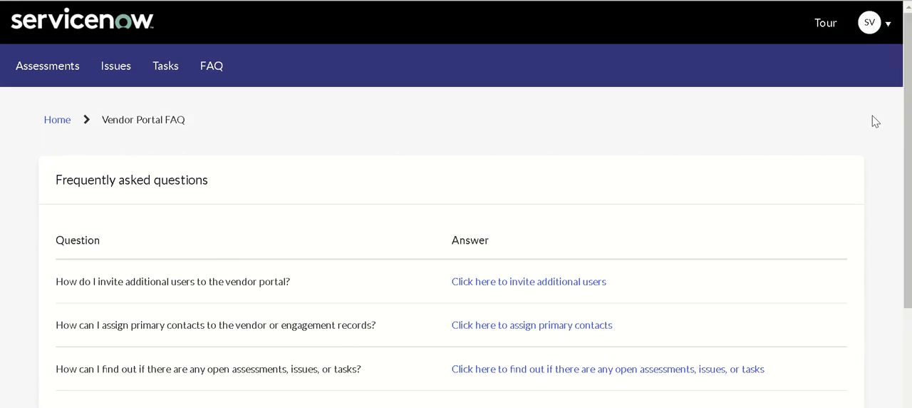
mouse_move(796, 120)
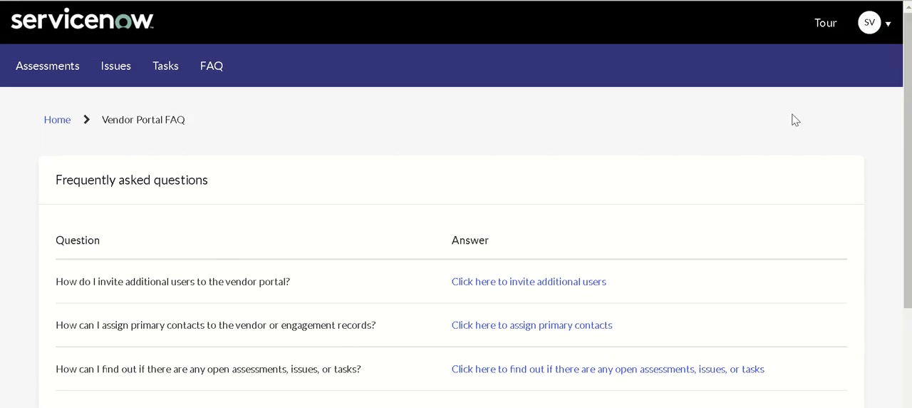
mouse_move(405, 140)
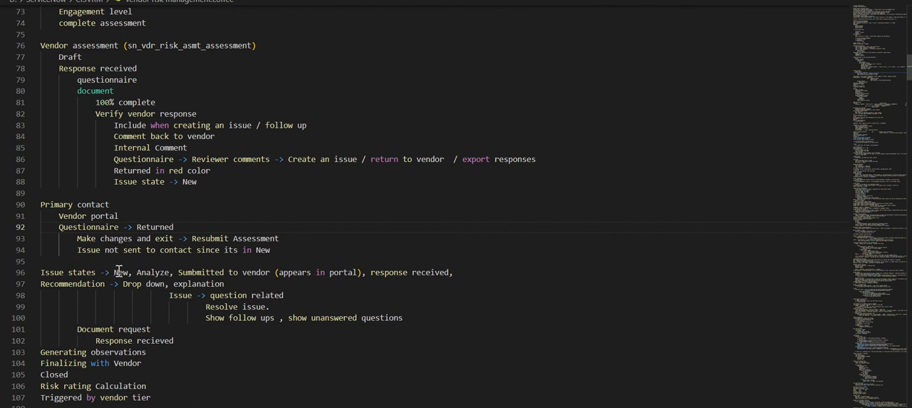
mouse_move(132, 271)
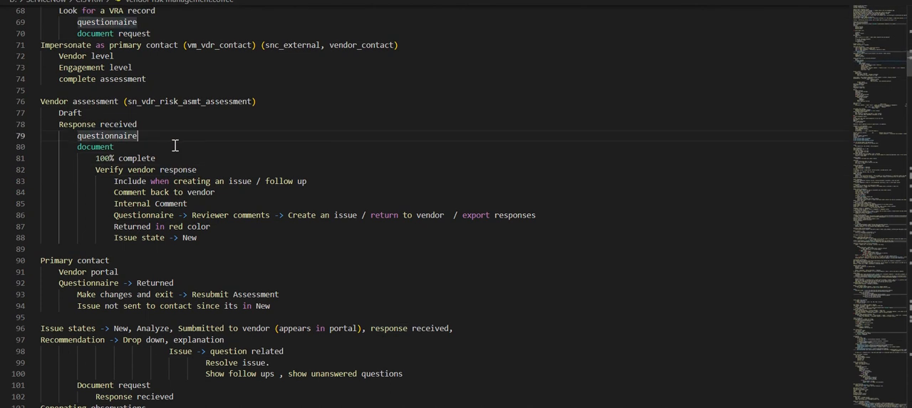
- Point out the Draft assessment state and the Verify vendor response step in the notes file
click(84, 112)
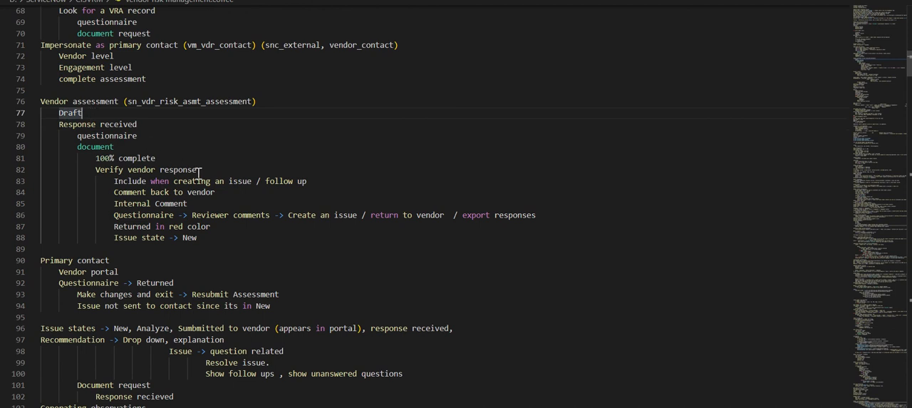
click(200, 170)
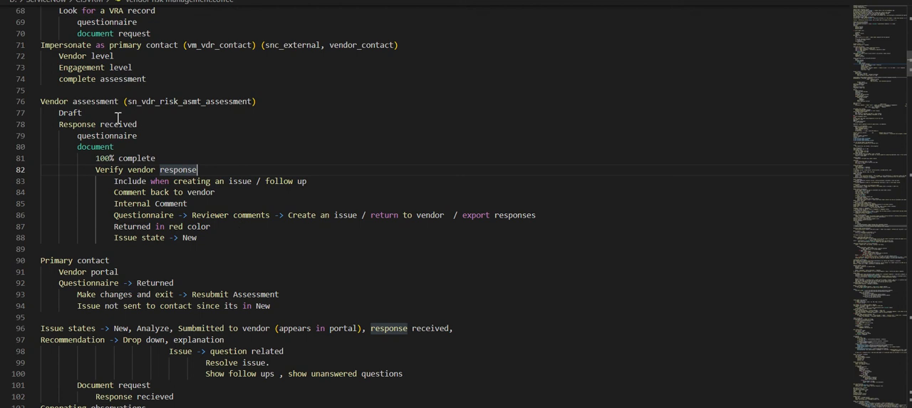
mouse_move(345, 231)
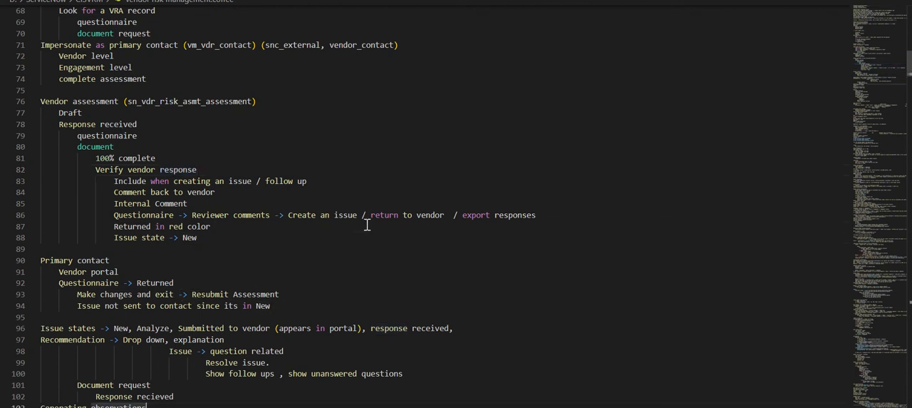
scroll(down, 3)
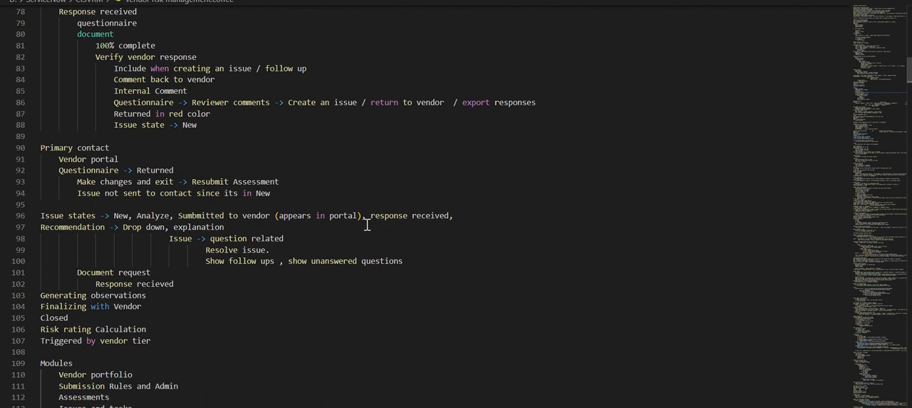
scroll(down, 3)
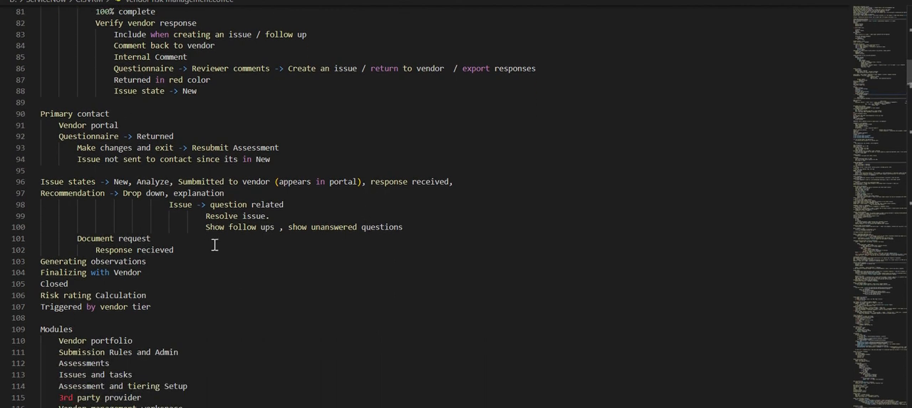
scroll(down, 3)
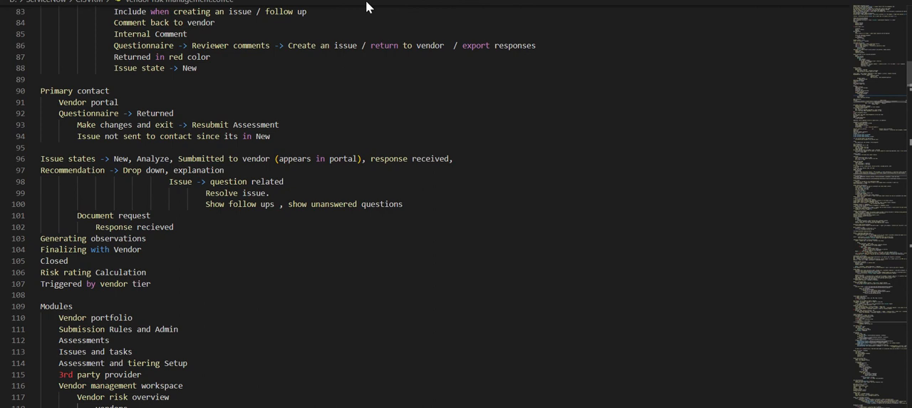
mouse_move(373, 101)
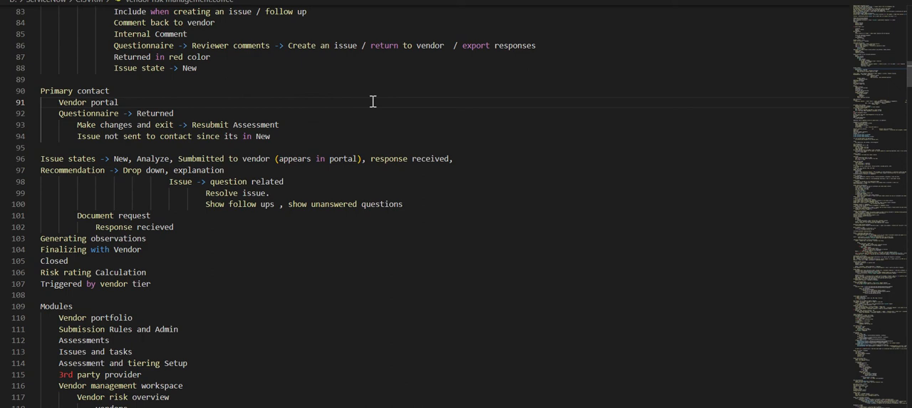
click(114, 91)
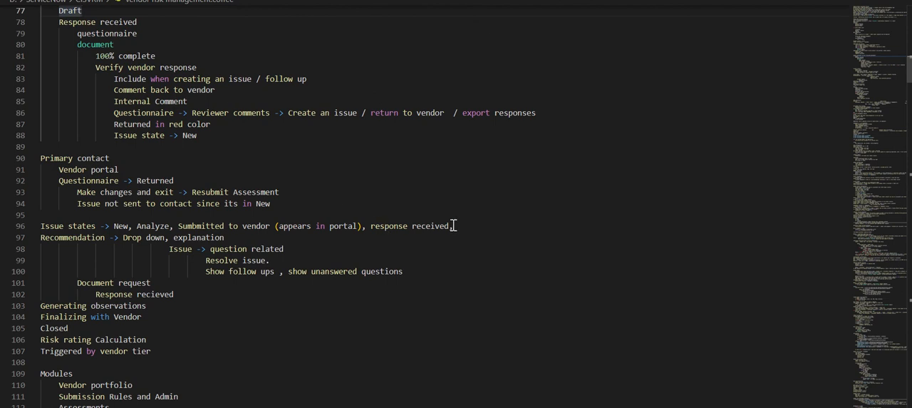
text(,)
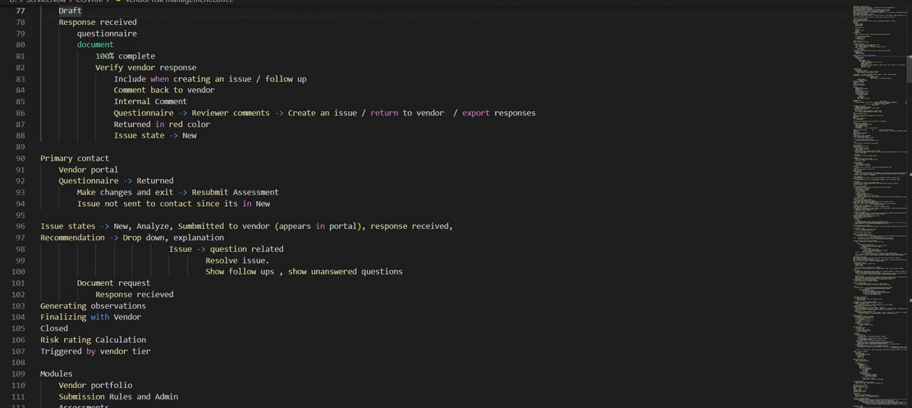